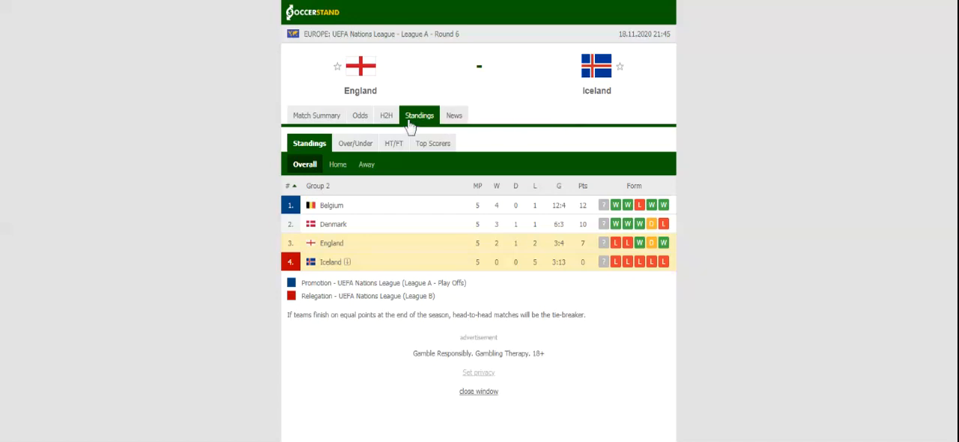
Switch the England vs Iceland match page from standings to the H2H results view
left_click(380, 116)
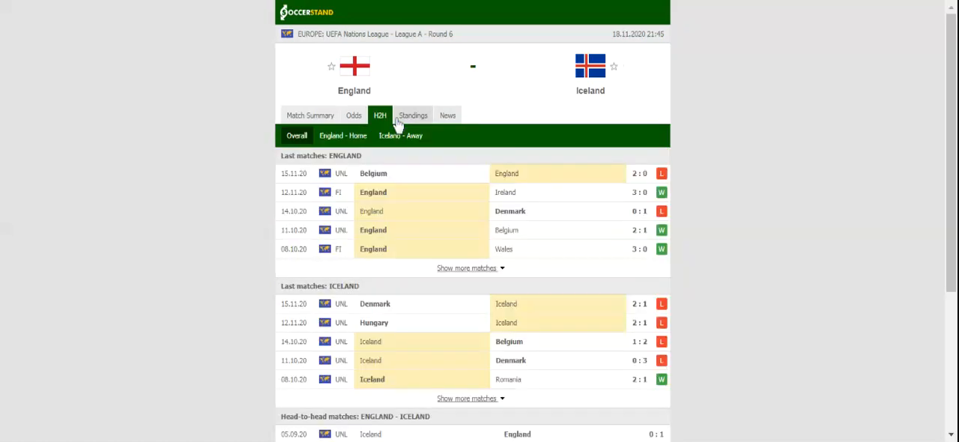
mouse_move(398, 126)
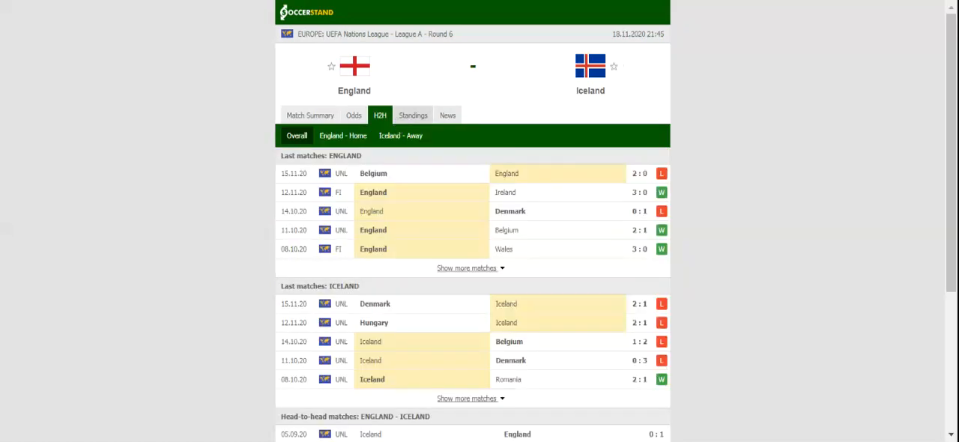